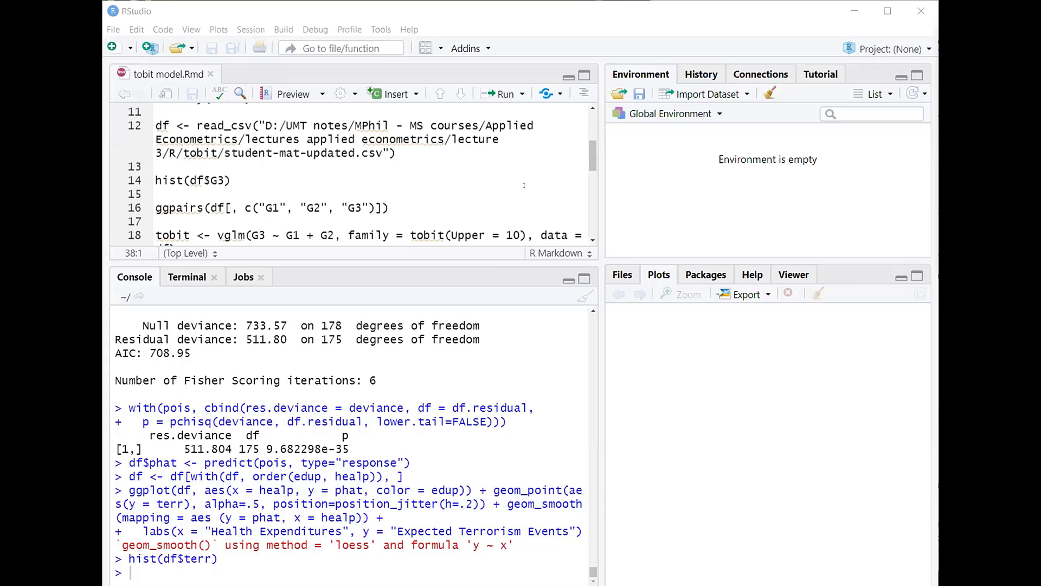
mouse_move(553, 194)
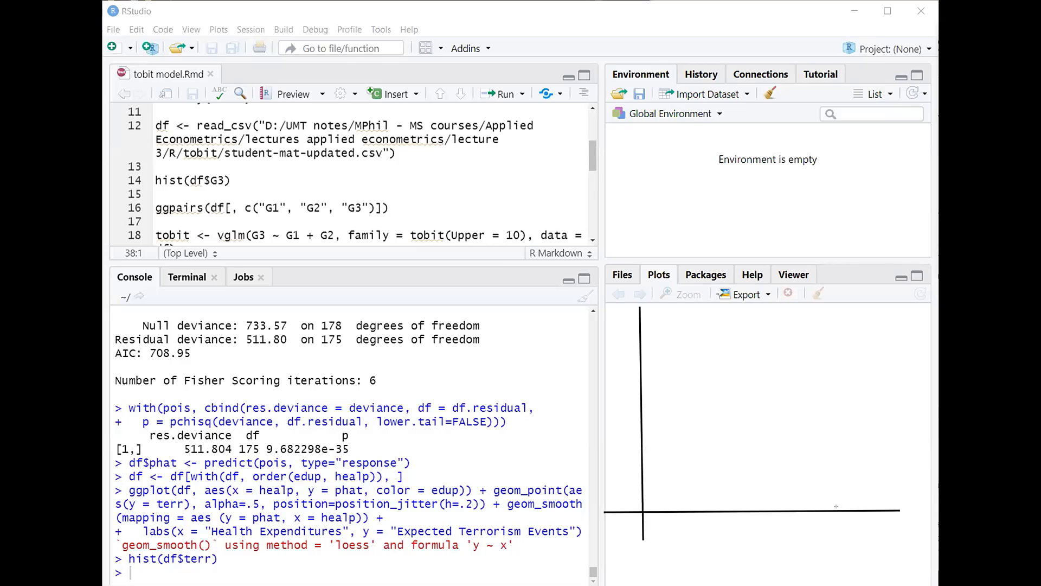
mouse_move(855, 534)
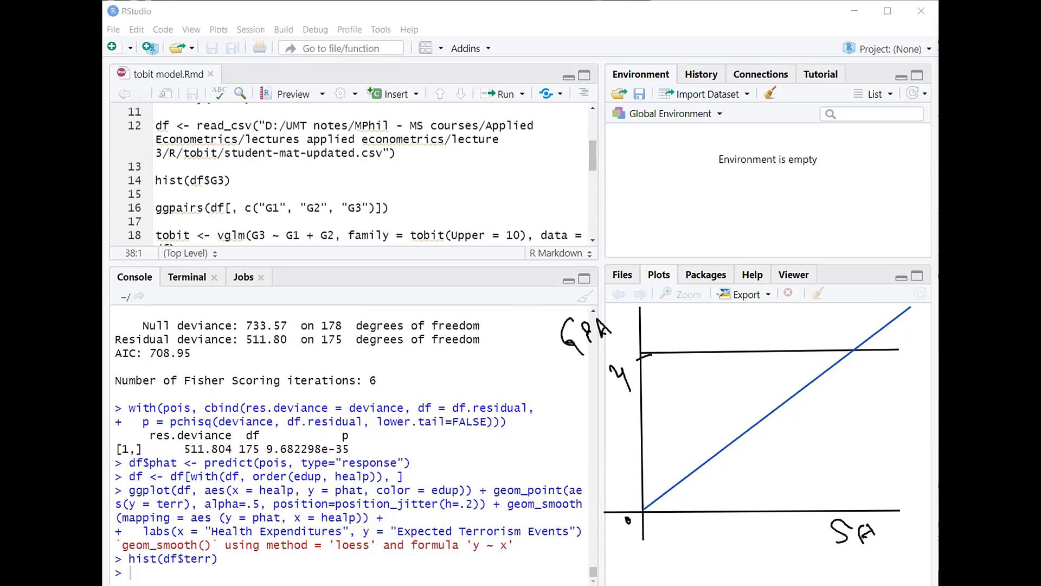
mouse_move(835, 325)
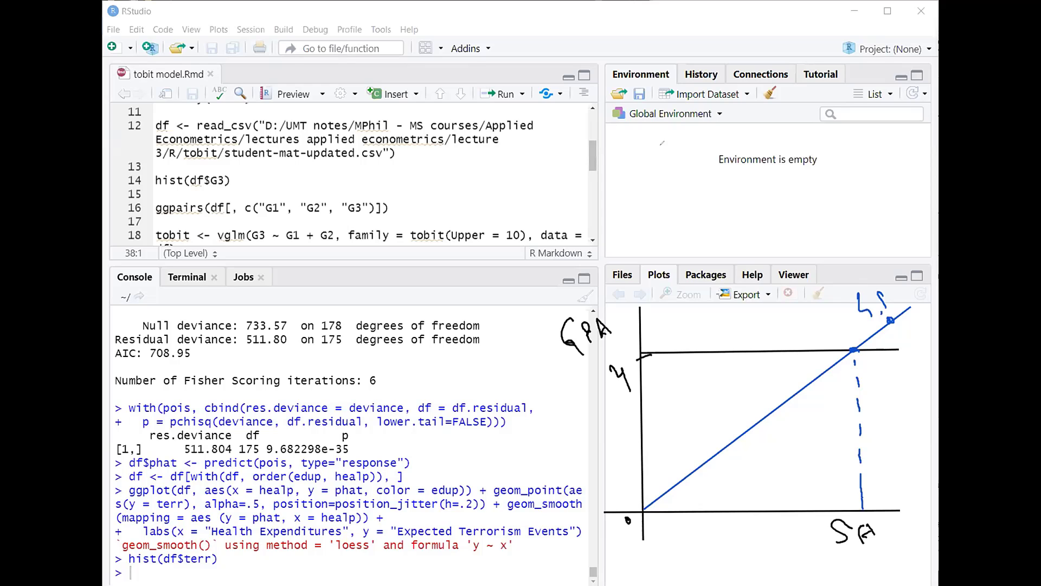
- Run the library() lines, then import student-mat-updated.csv as df (395 obs, 34 variables)
click(819, 293)
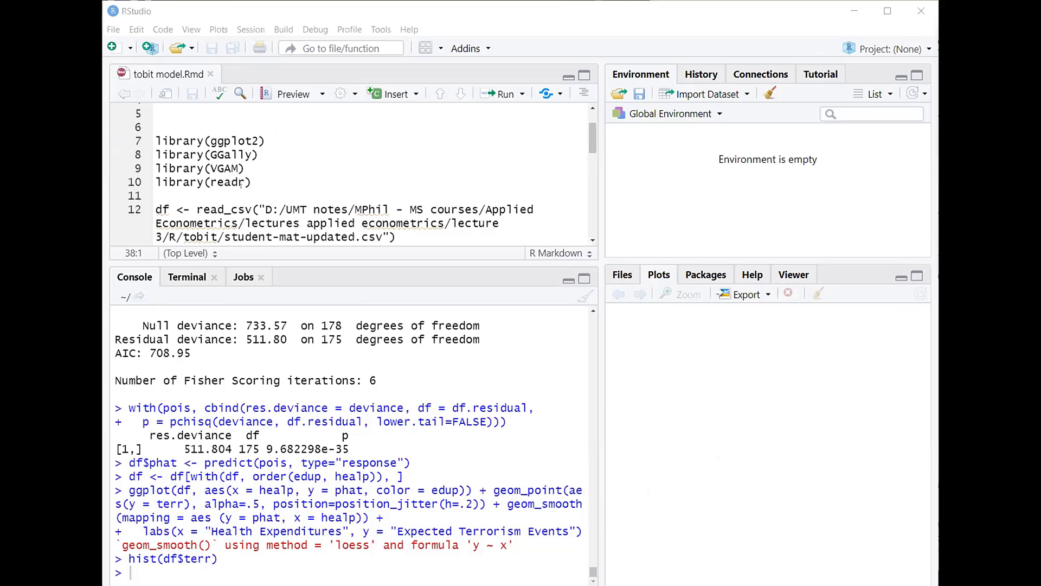
drag(156, 140, 252, 182)
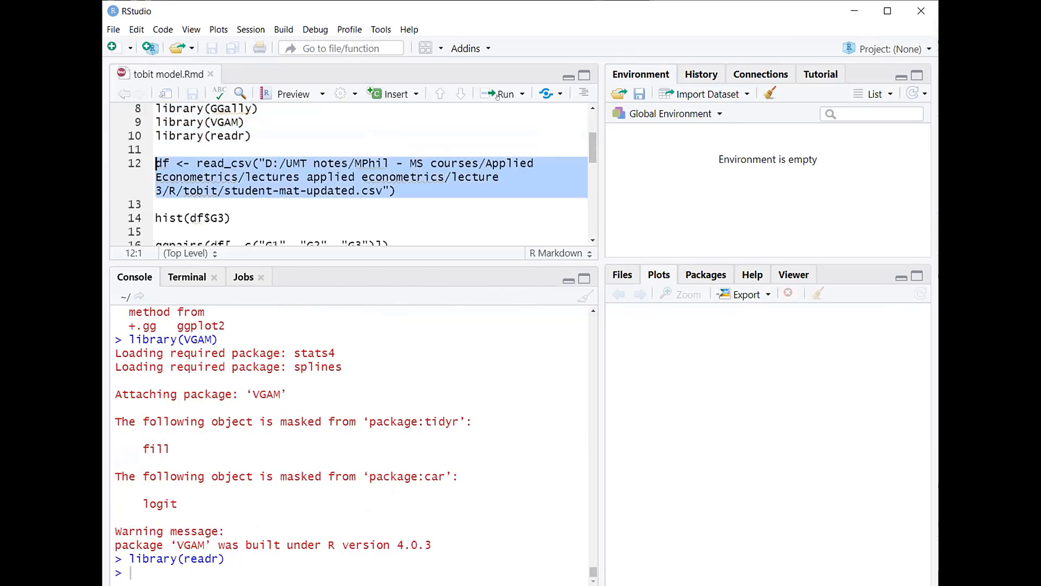
click(503, 94)
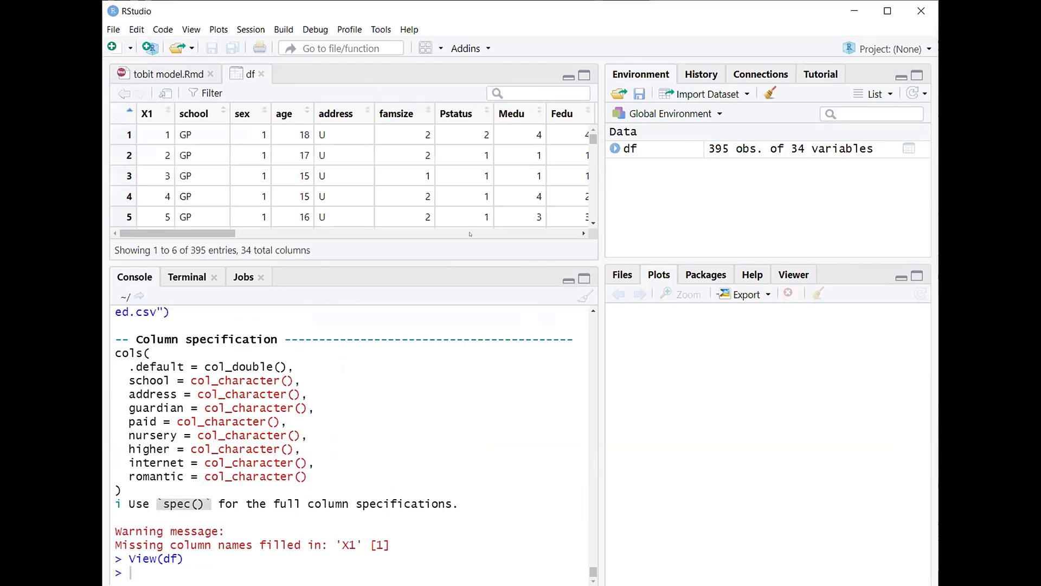
- Browse df's columns such as paid, nursery and romantic, then return to the hist(df$G3) line
scroll(right, 3)
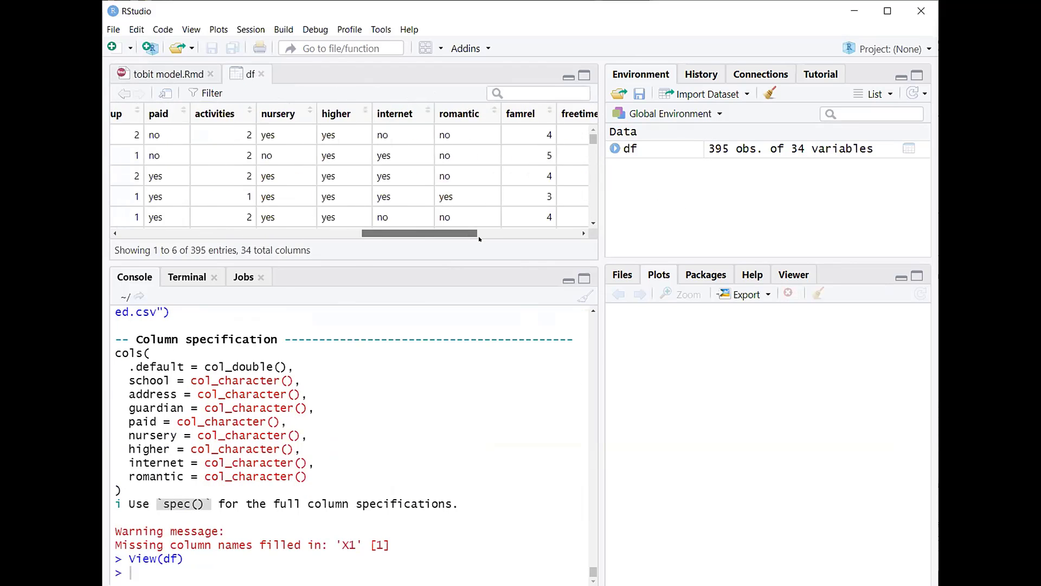
drag(418, 233, 524, 234)
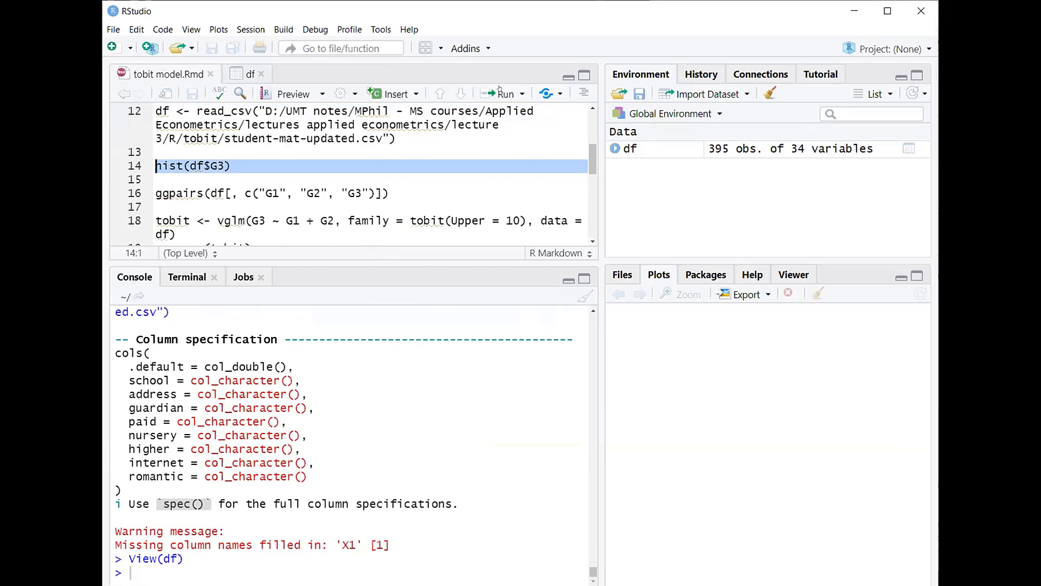
- Run hist(df$G3) to plot the final-grade histogram in the Plots pane
click(503, 93)
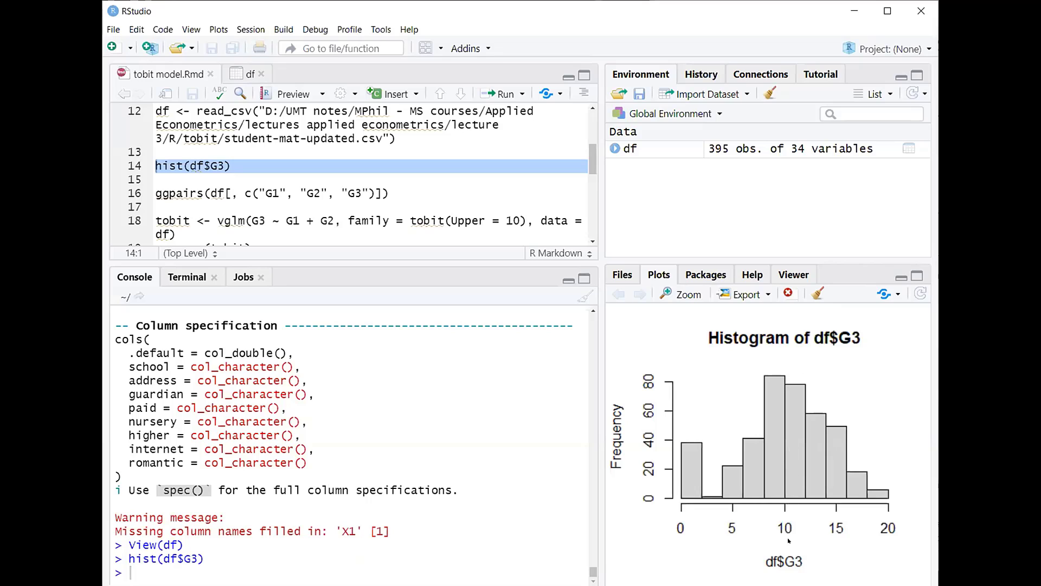
scroll(down, 3)
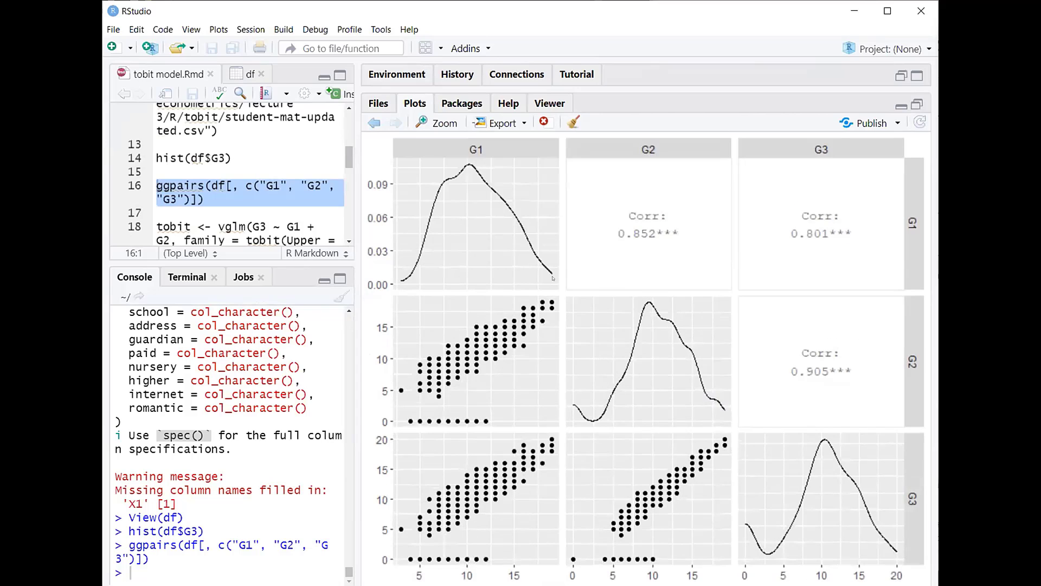
mouse_move(631, 276)
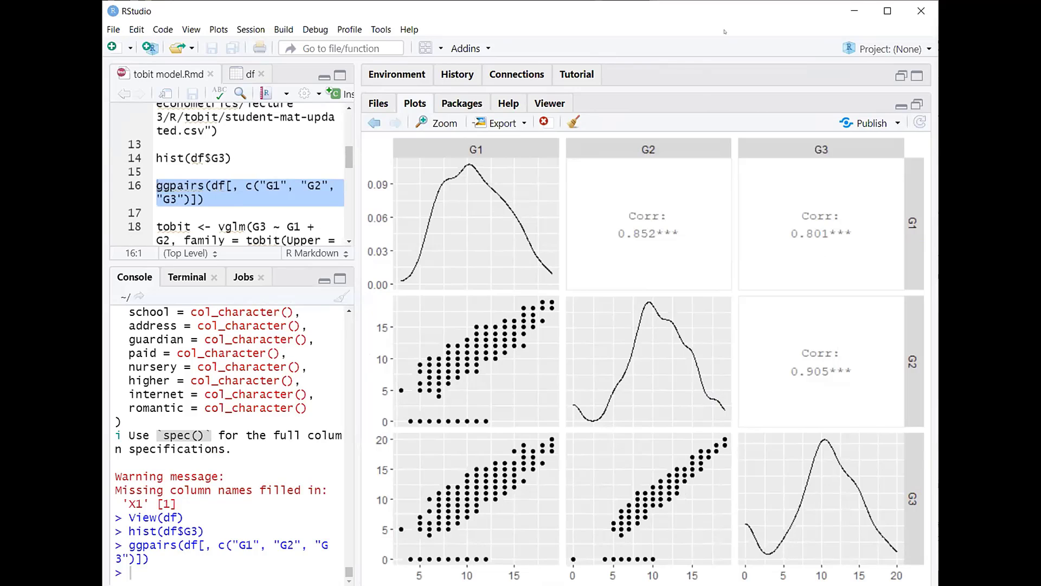
- Enlarge the ggpairs matrix of G1, G2 and G3 to view the 0.852 G1–G2 correlation
drag(398, 352, 581, 295)
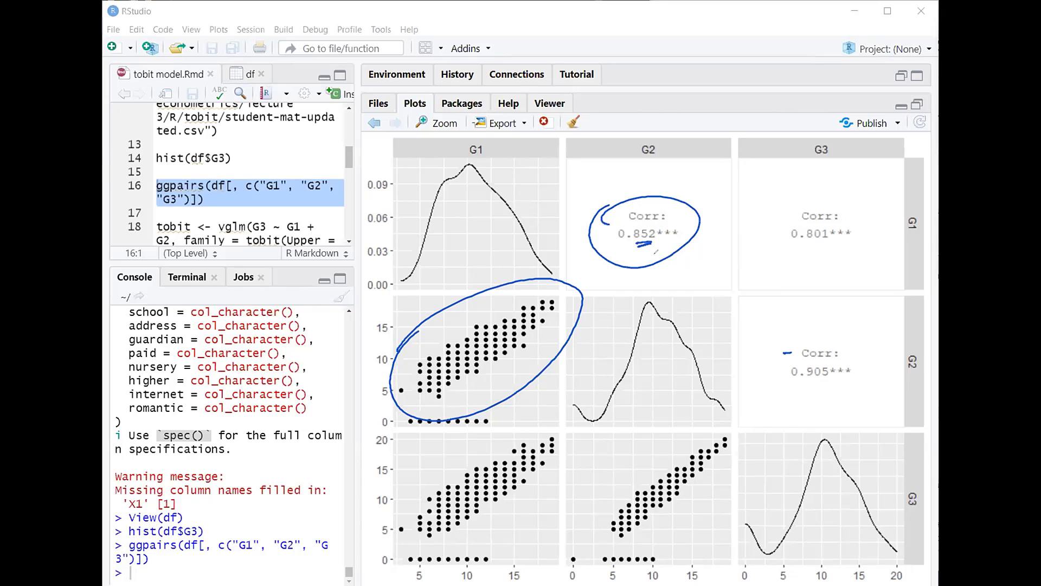
drag(411, 399, 558, 306)
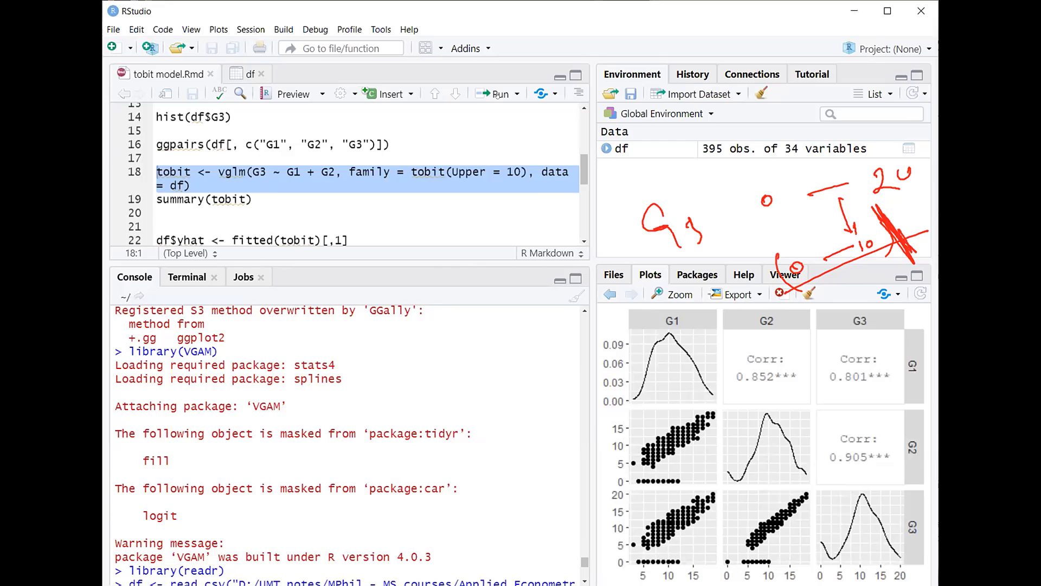
- Run tobit <- vglm(...) modelling G3 on G1 and G2, capped at 10
click(517, 93)
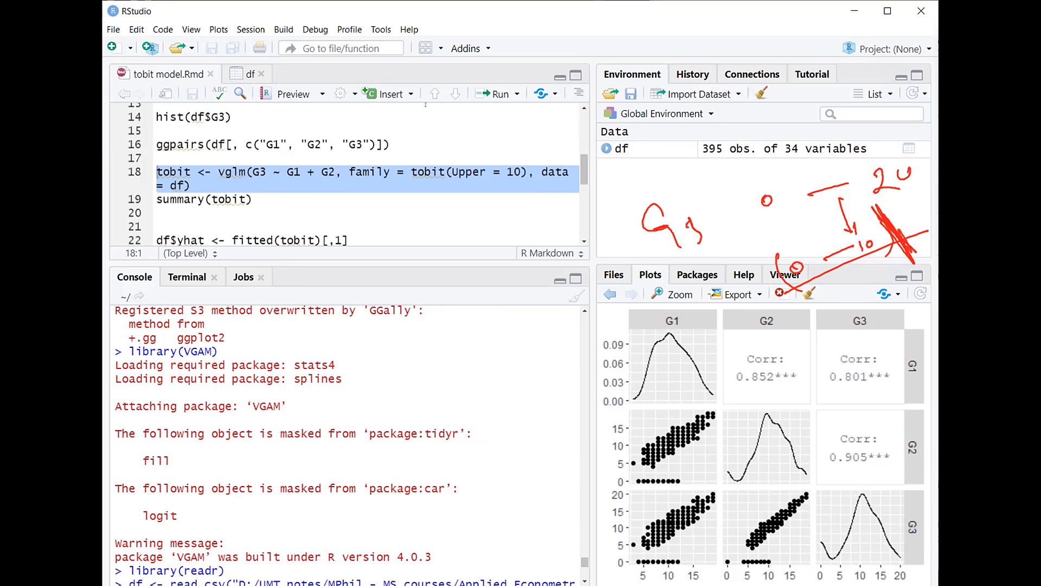
click(493, 93)
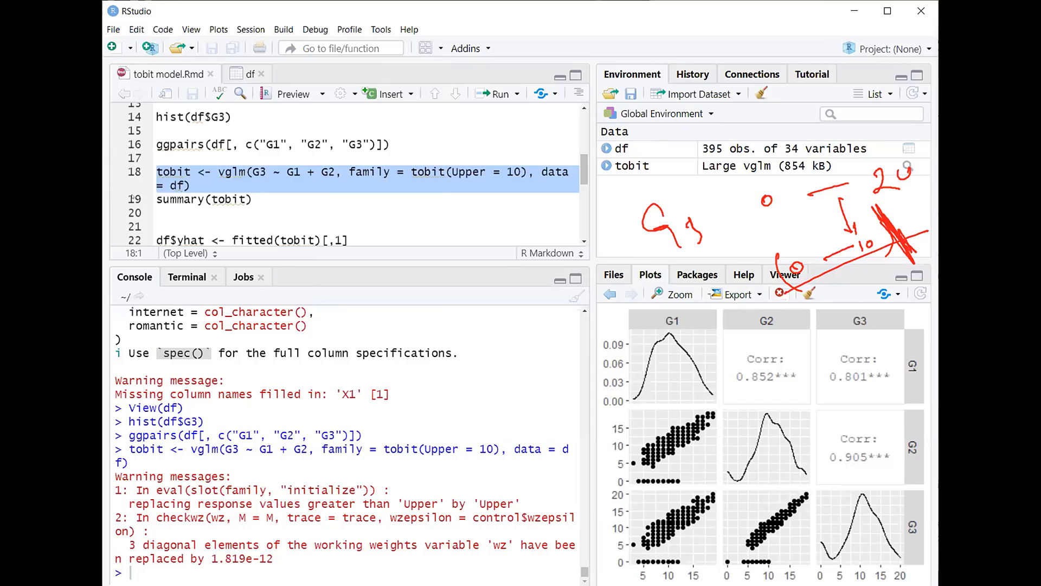
- Run summary(tobit), then add fitted values and response and Pearson residuals to df
click(497, 93)
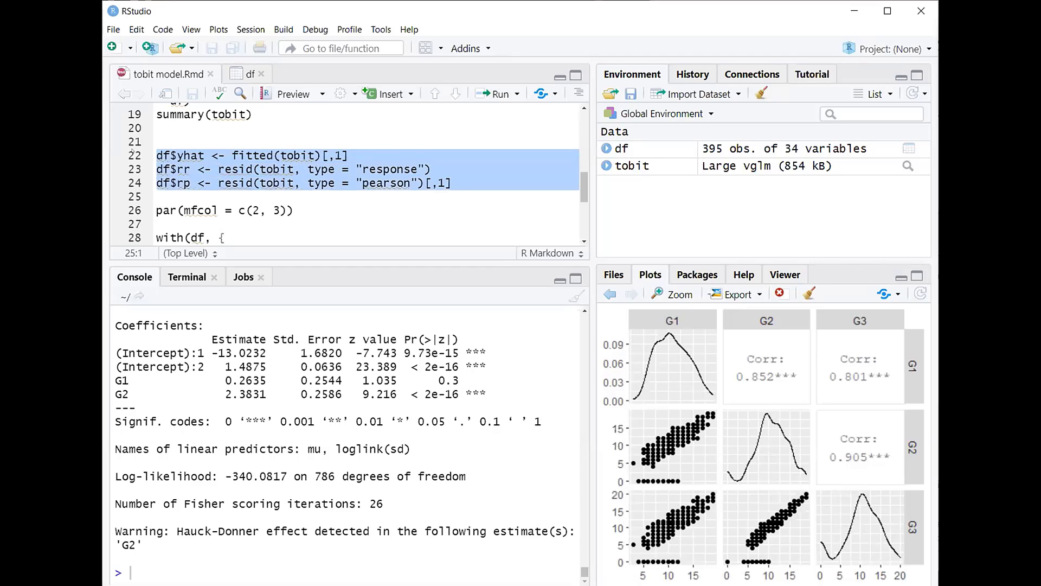
click(496, 93)
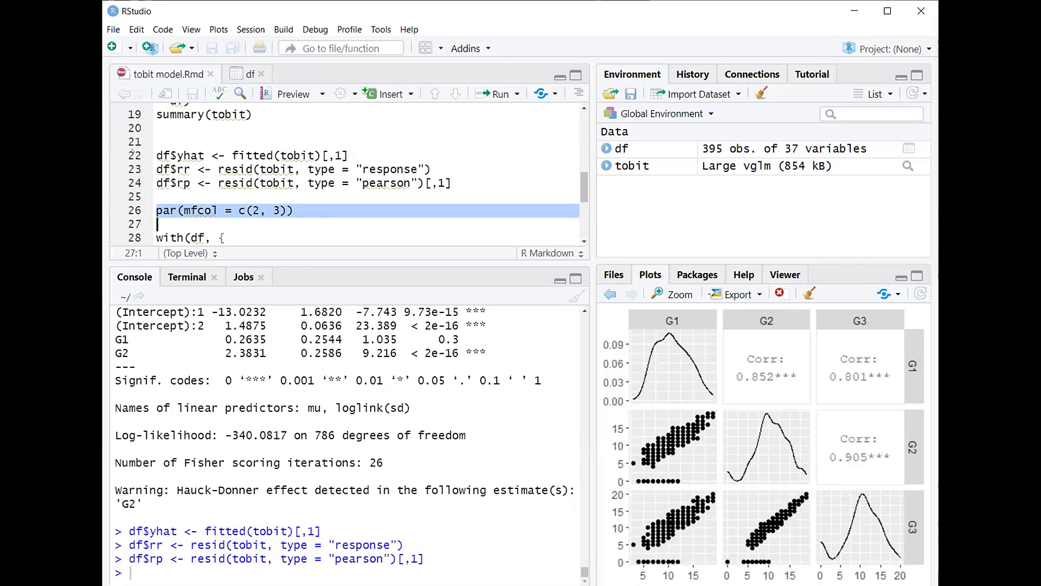
- Set par(mfcol = c(2, 3)) and run the with(df, {...}) block to draw six diagnostic plots
text(,)
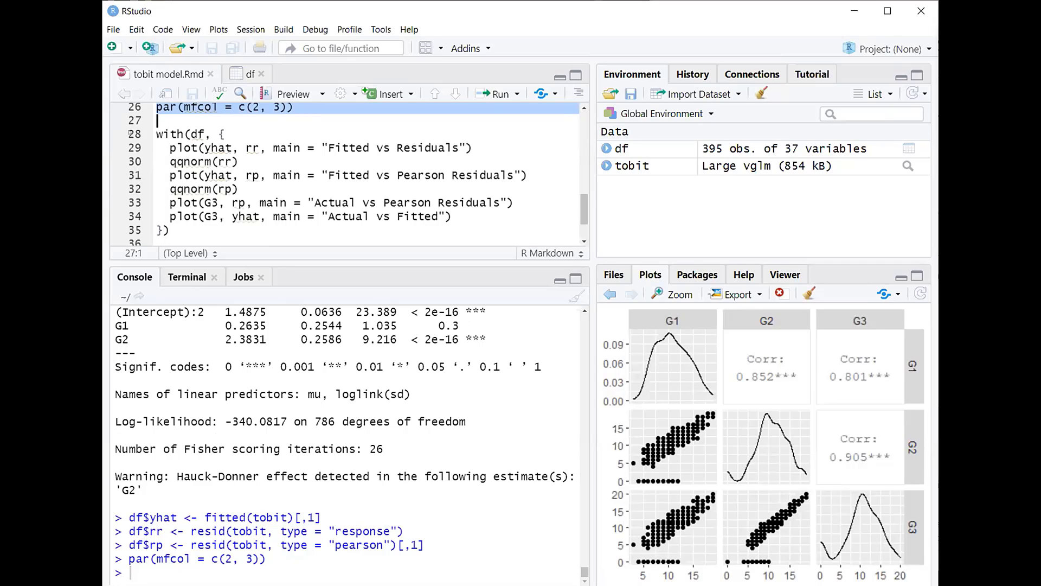
click(158, 133)
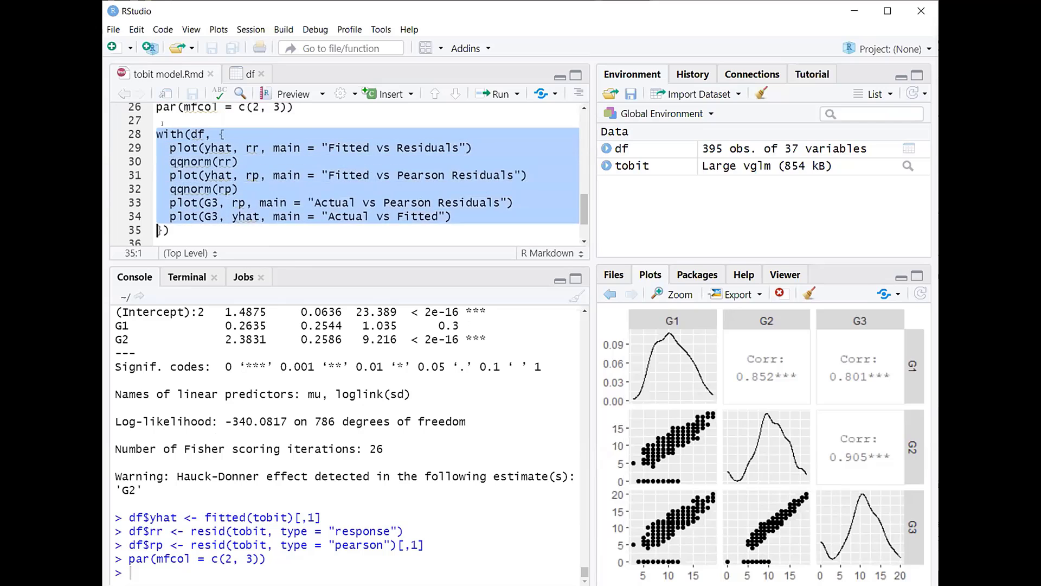
click(493, 93)
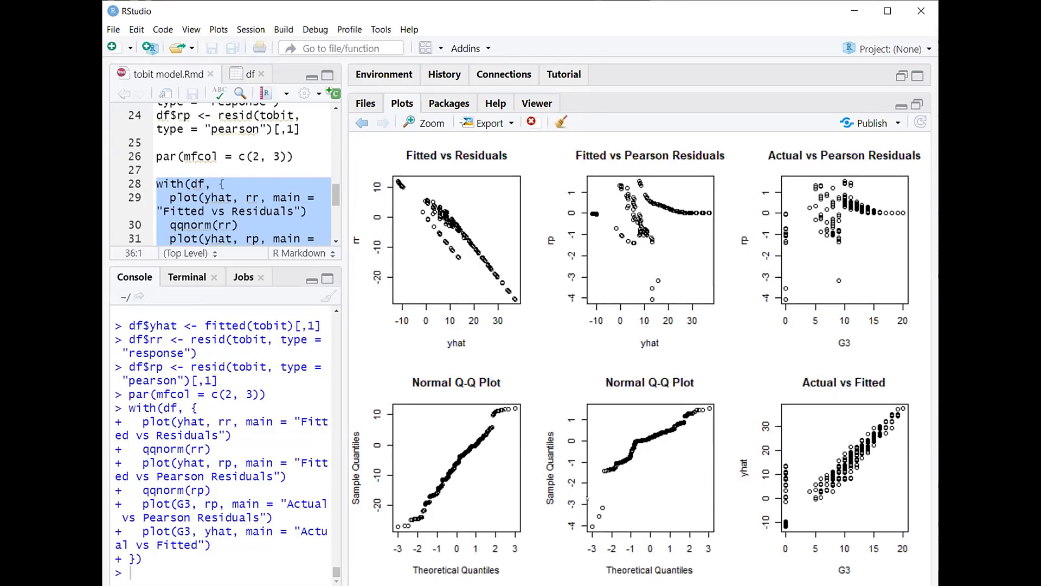
mouse_move(634, 408)
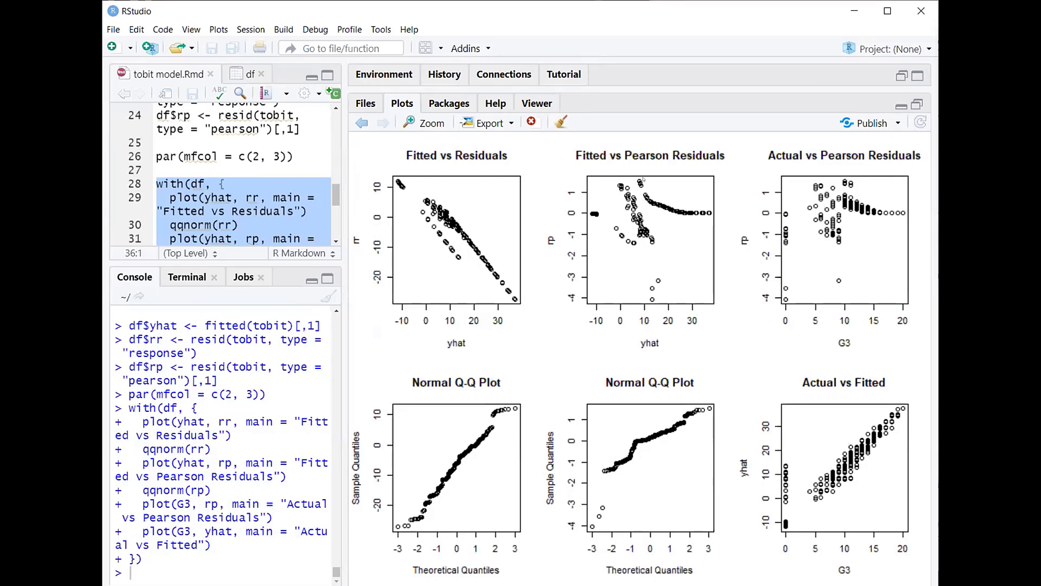
mouse_move(677, 452)
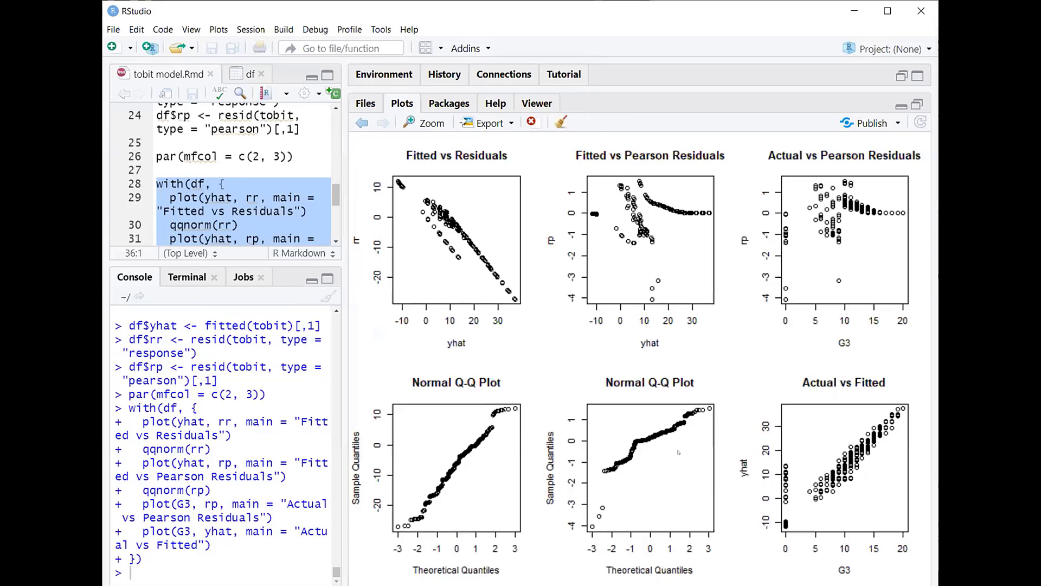
mouse_move(796, 536)
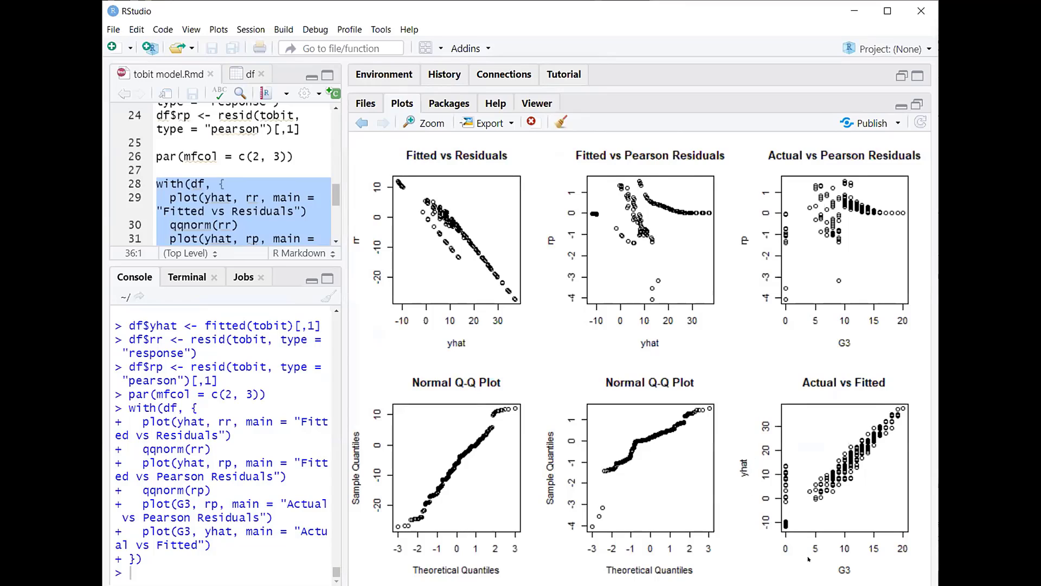
mouse_move(861, 569)
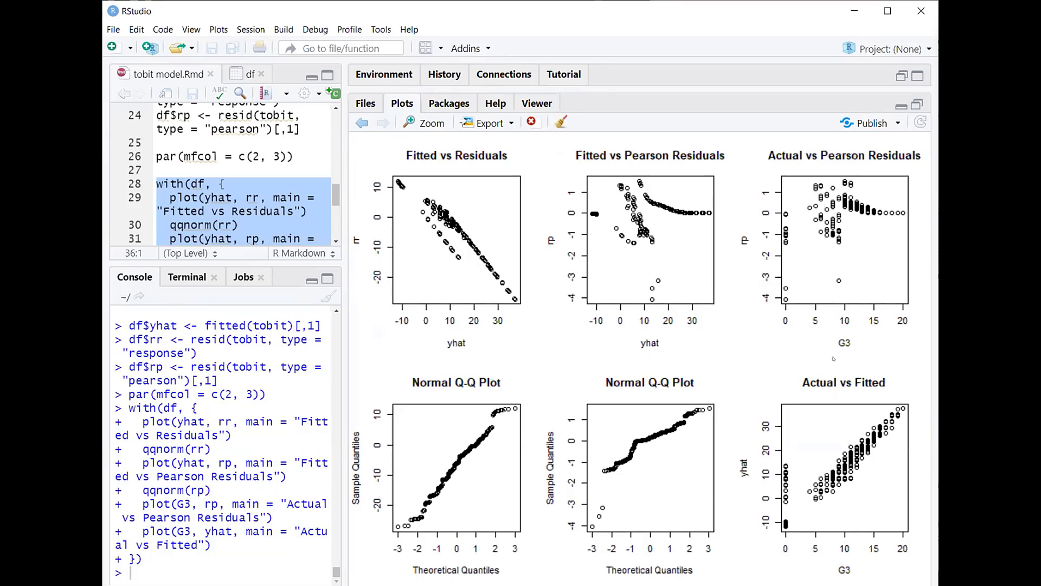
mouse_move(753, 249)
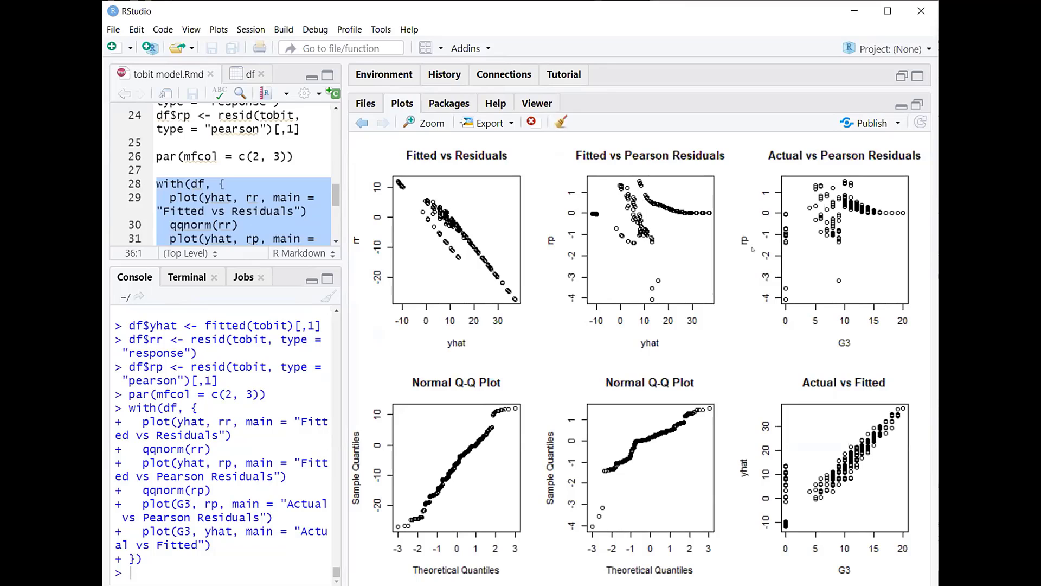
mouse_move(799, 214)
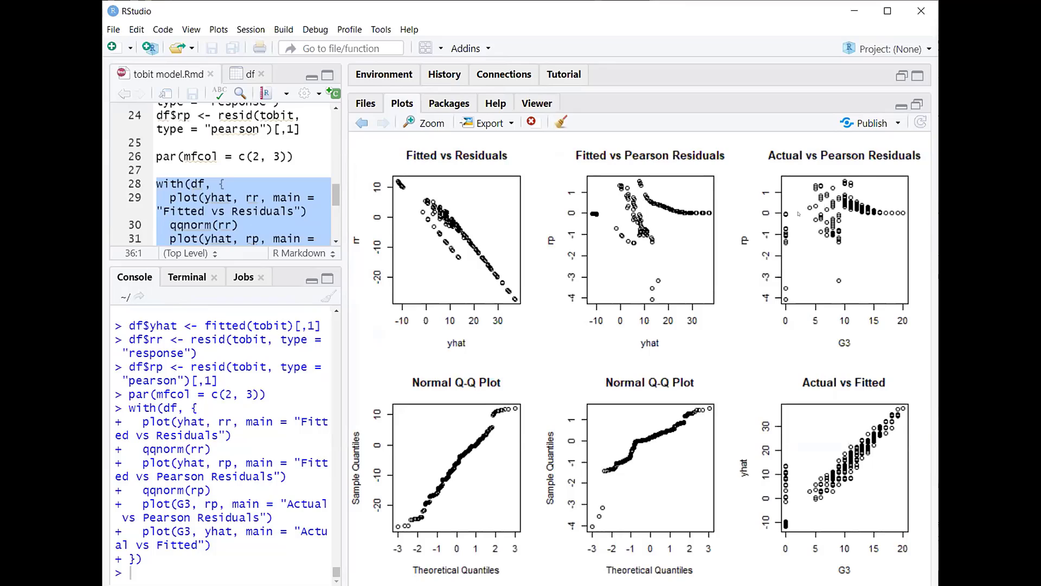
mouse_move(803, 213)
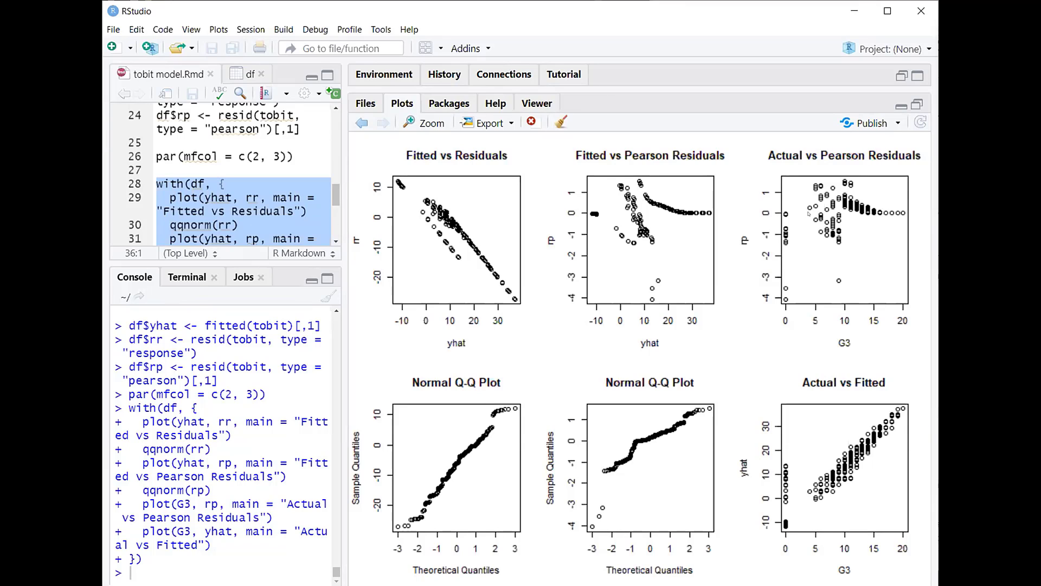
mouse_move(861, 322)
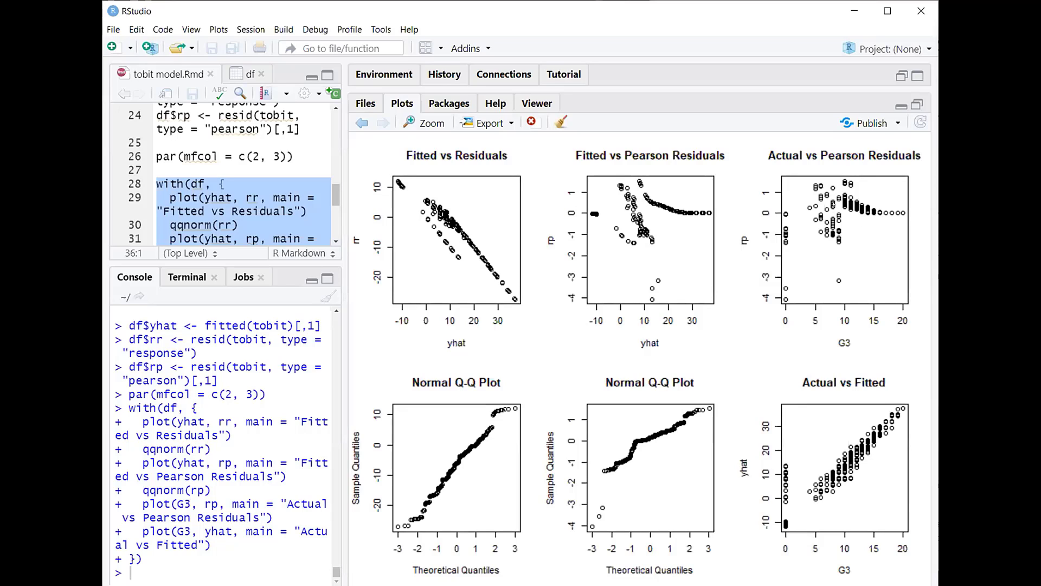
mouse_move(634, 316)
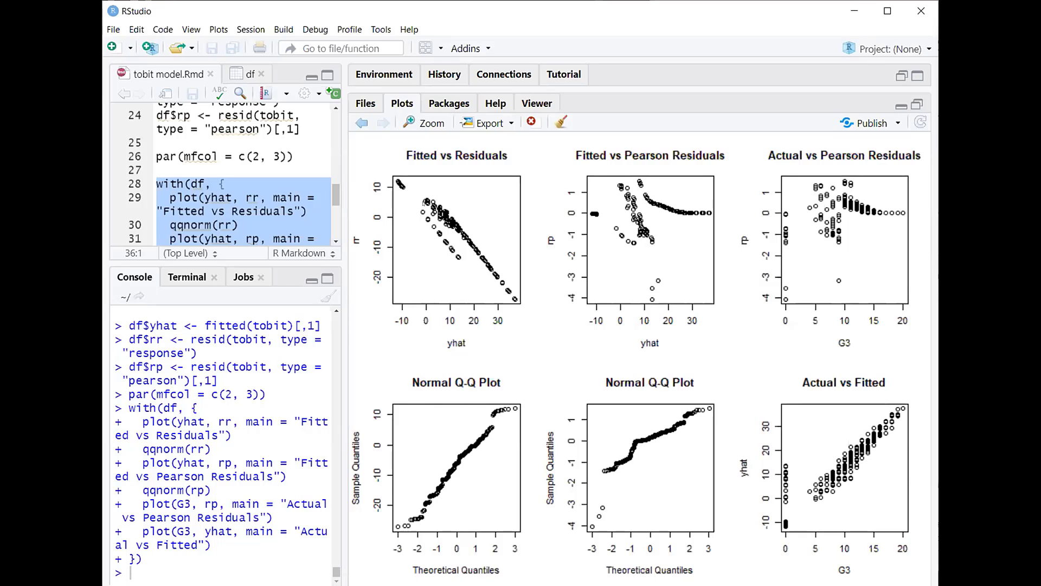
mouse_move(497, 397)
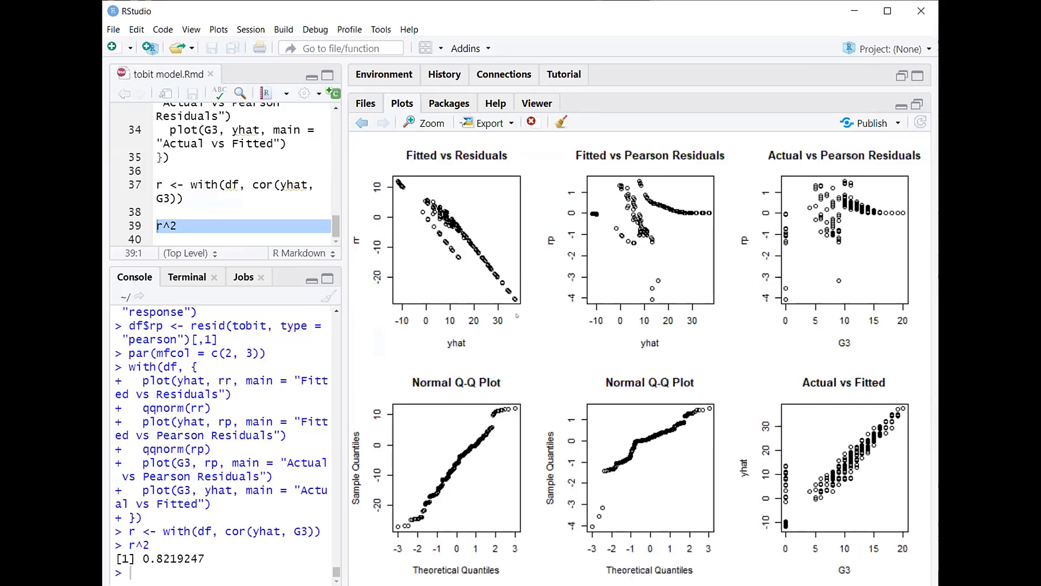
mouse_move(513, 423)
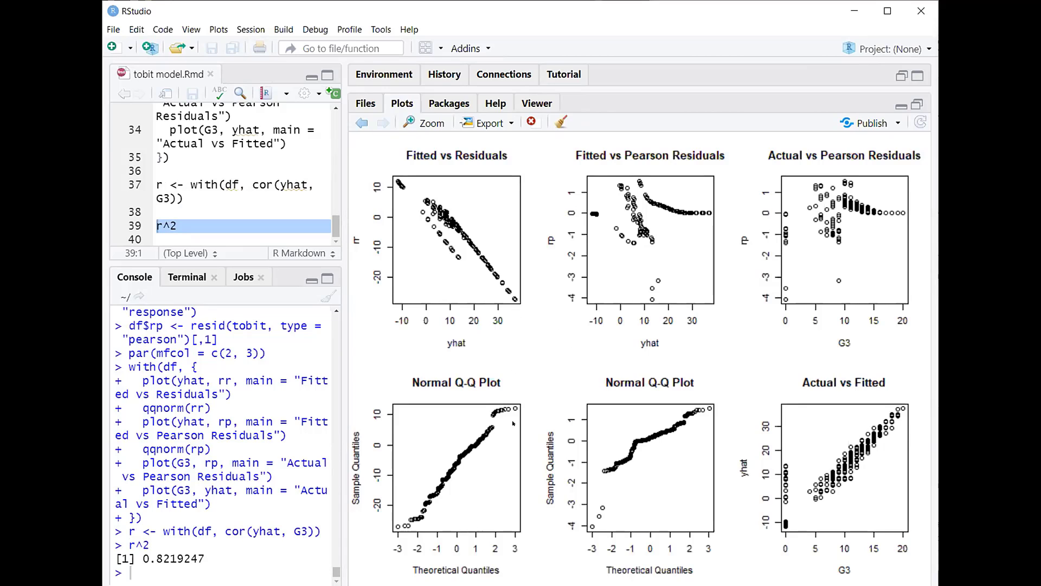
mouse_move(800, 96)
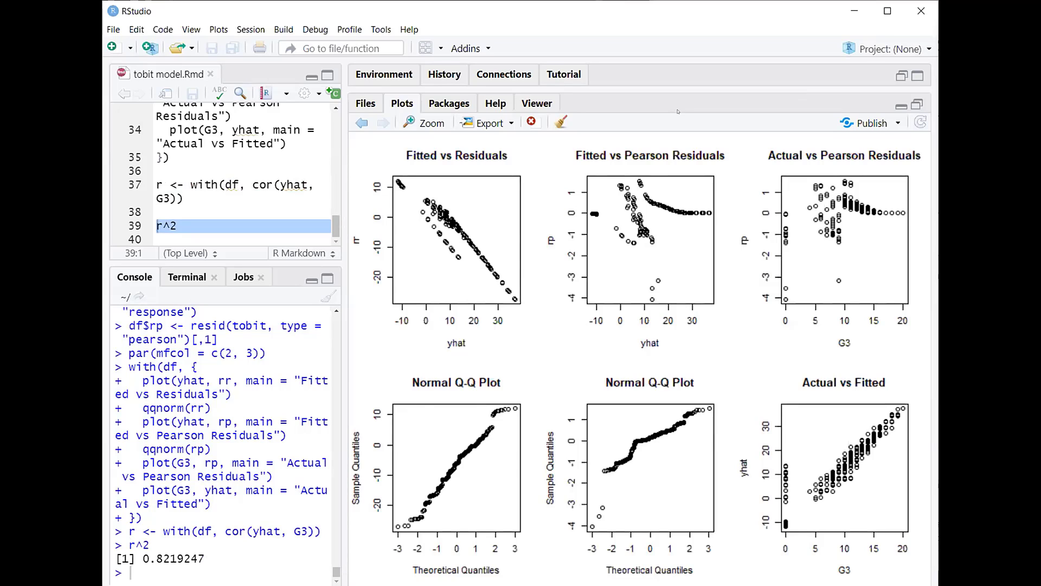
mouse_move(431, 248)
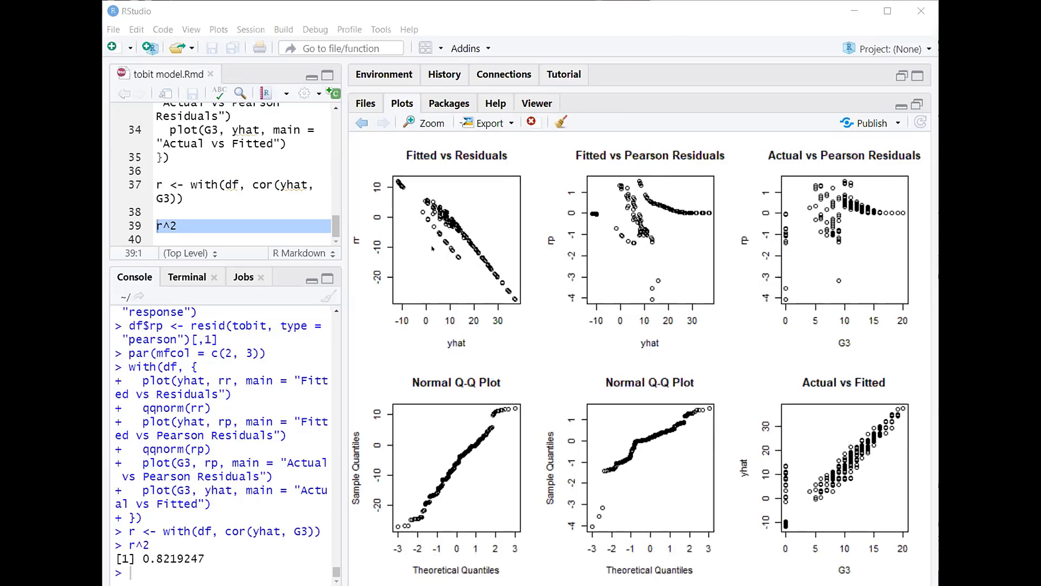
mouse_move(771, 57)
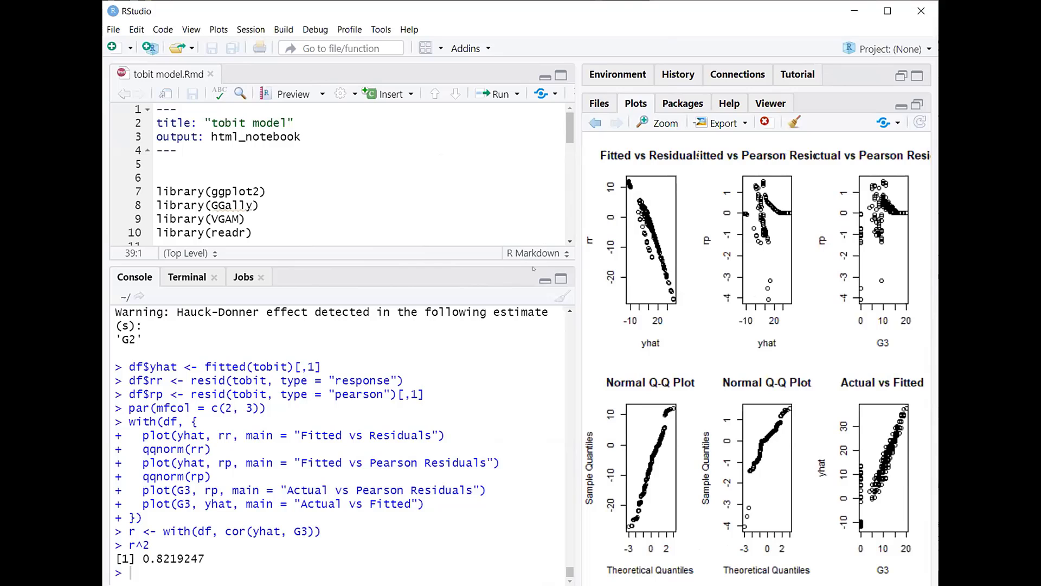
- Scroll the tobit script down past the CSV import to the vglm fit and summary lines
scroll(down, 3)
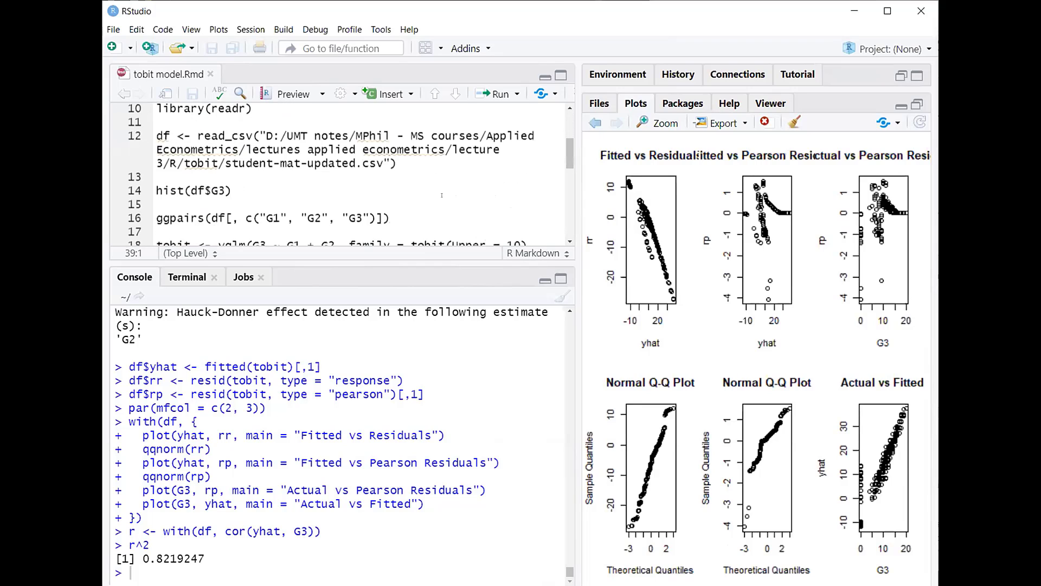
scroll(down, 3)
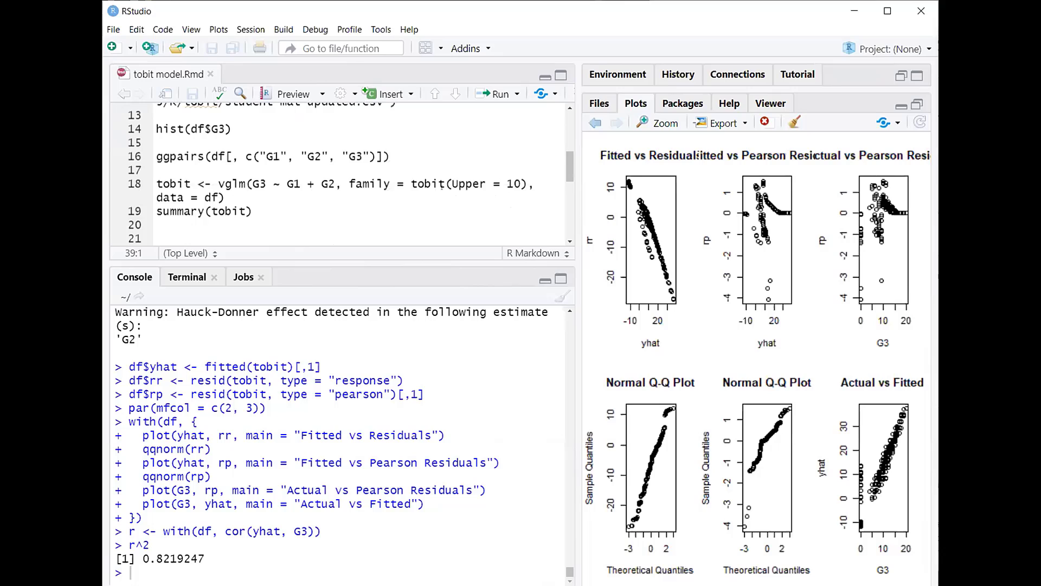